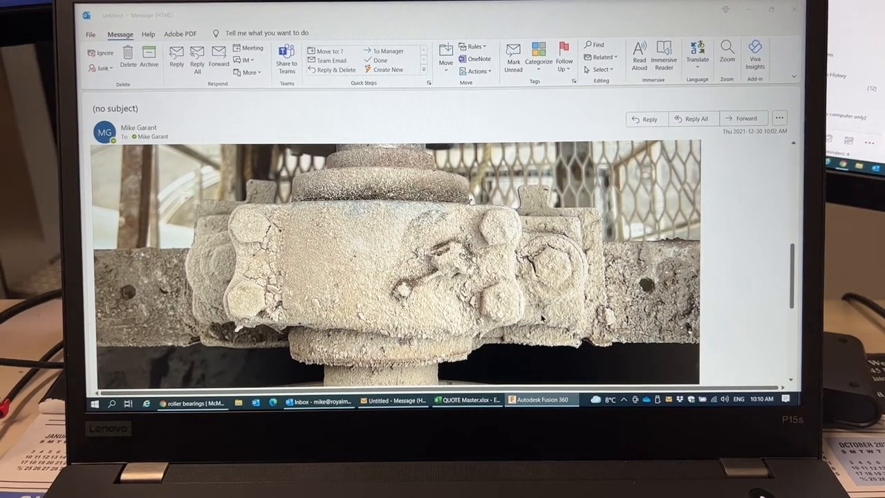
Scroll through the Outlook email showing the worn pillow block bearing photo
{"action": "scroll", "scroll_direction": "down", "scroll_amount": 3}
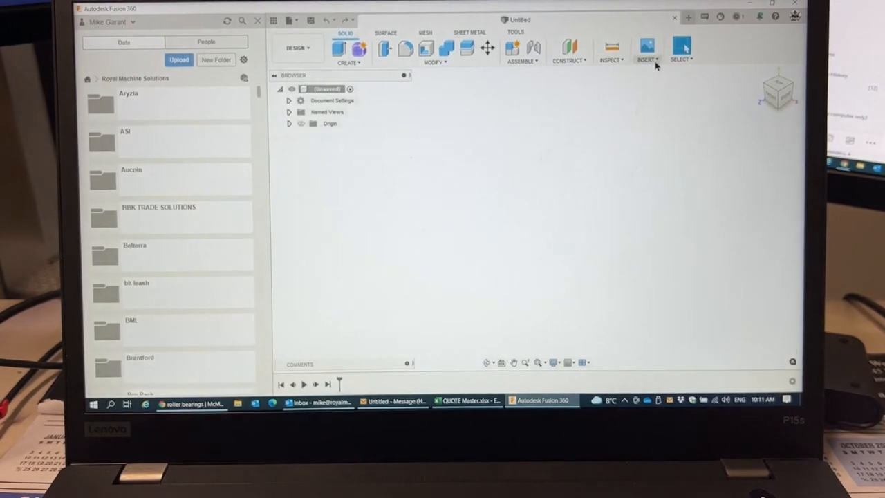
Insert the bearing photo as a canvas on the front origin plane
{"action": "left_click", "coordinate": [647, 48]}
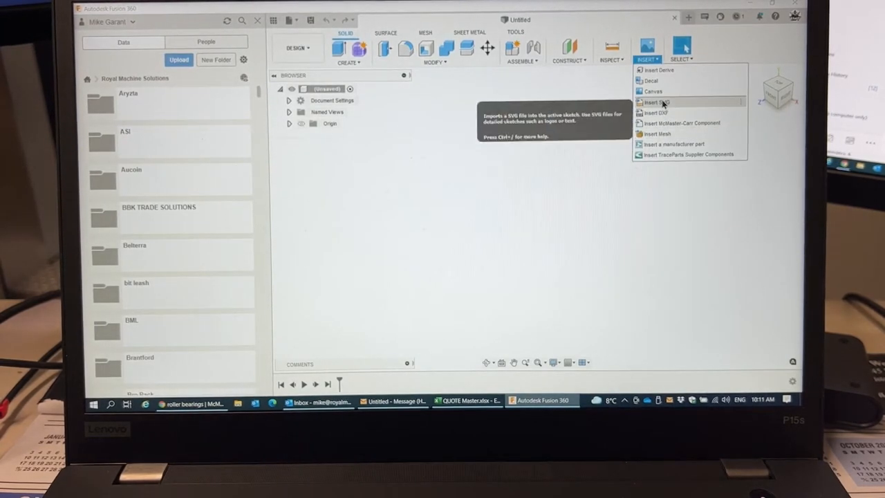
{"action": "left_click", "coordinate": [655, 103]}
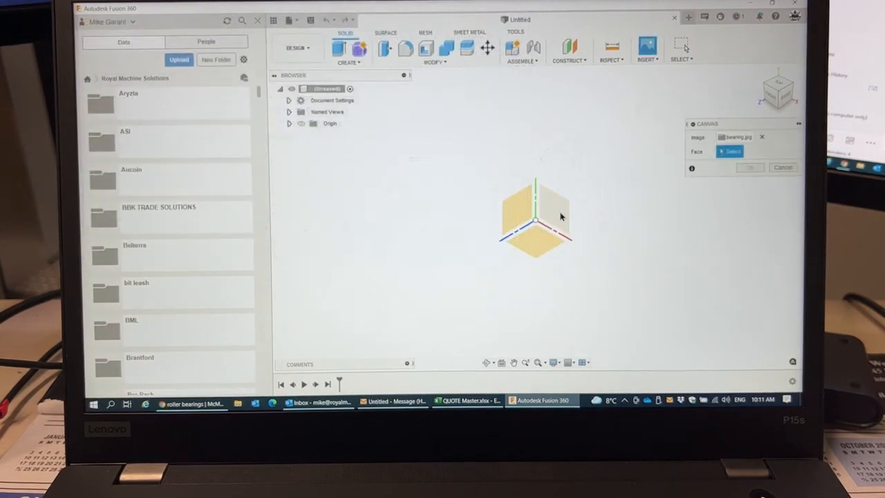
{"action": "left_click", "coordinate": [730, 151]}
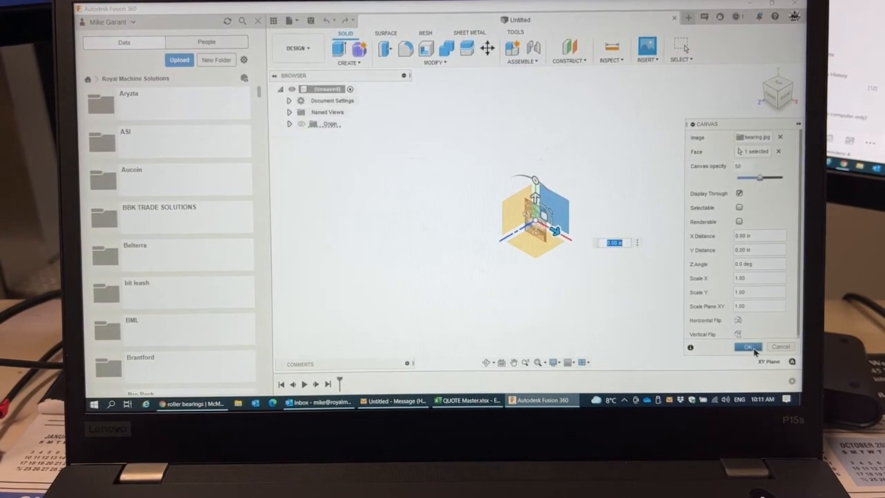
{"action": "left_click", "coordinate": [747, 346]}
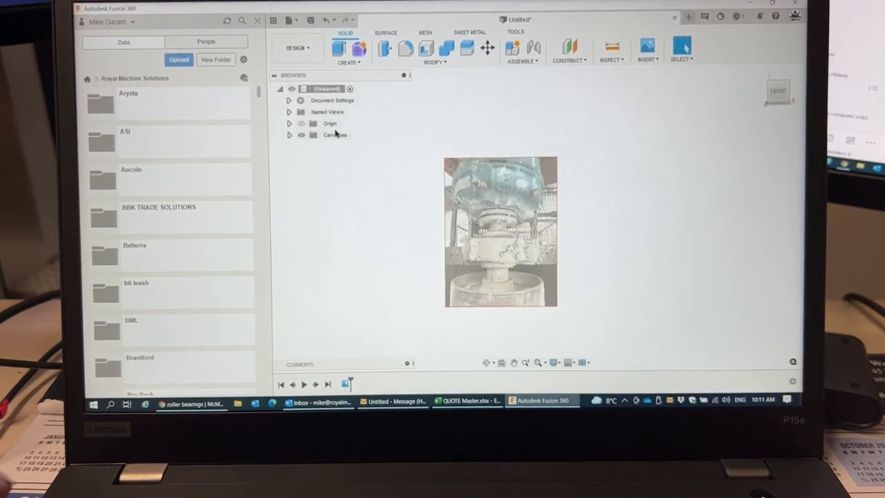
Edit the bearing canvas and raise its opacity to 100 so the photo shows clearly
{"action": "right_click", "coordinate": [321, 145]}
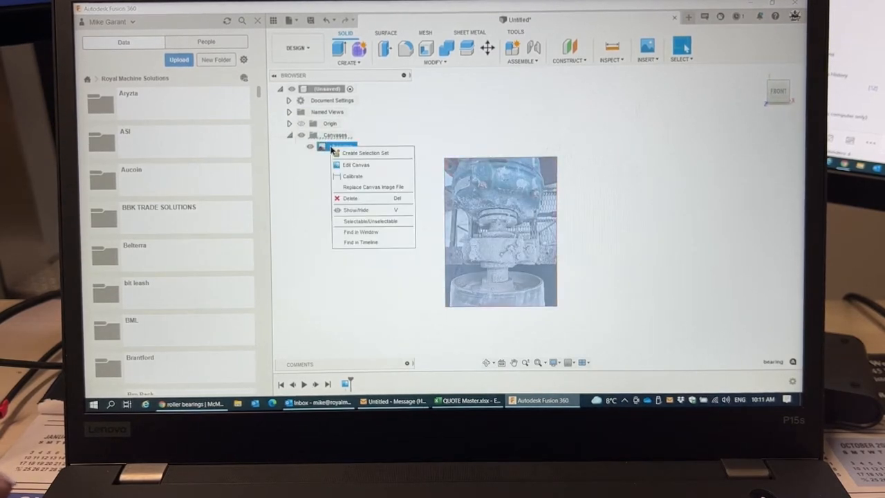
{"action": "left_click", "coordinate": [355, 164]}
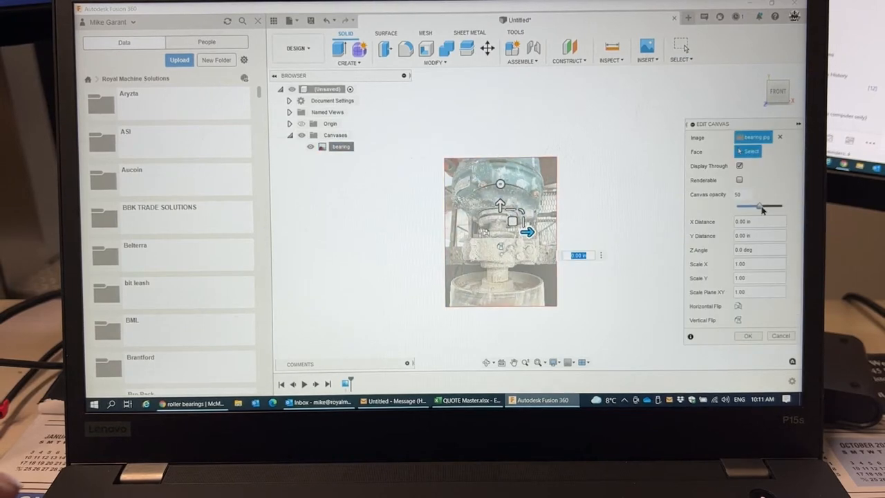
{"action": "left_click", "coordinate": [746, 336]}
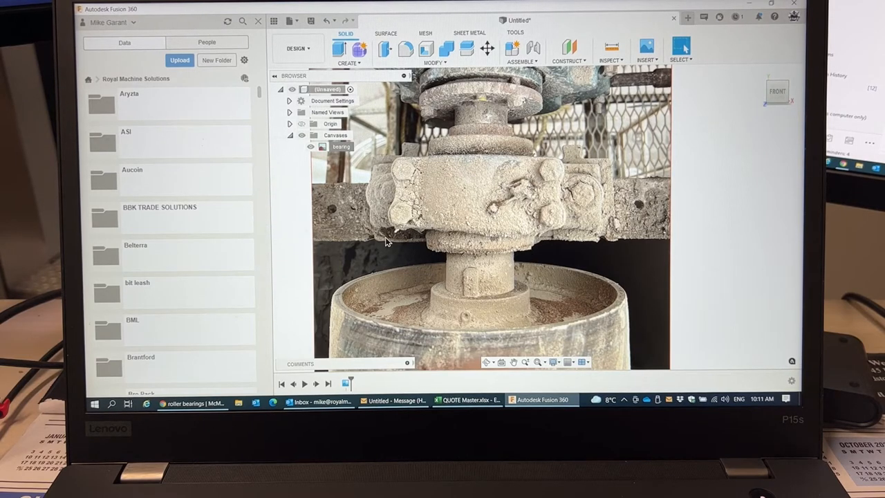
{"action": "mouse_move", "coordinate": [351, 233]}
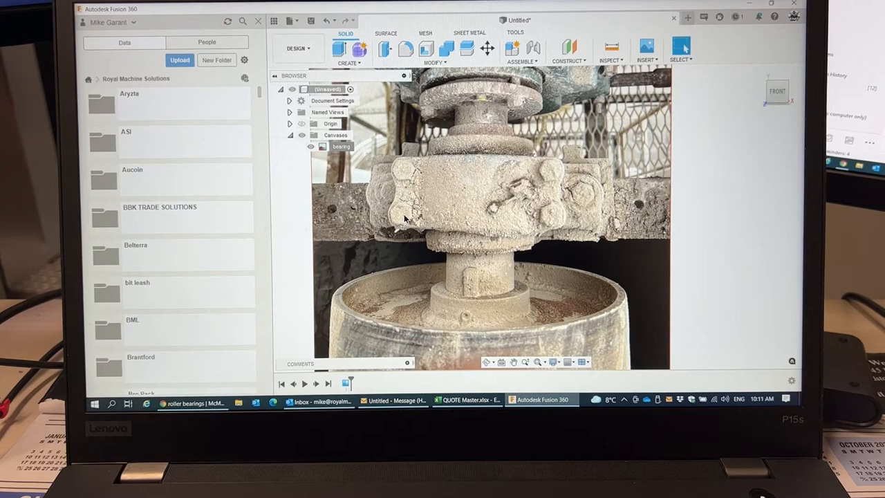
Calibrate the canvas so the shaft width between its two edges measures 2.93
{"action": "right_click", "coordinate": [340, 146]}
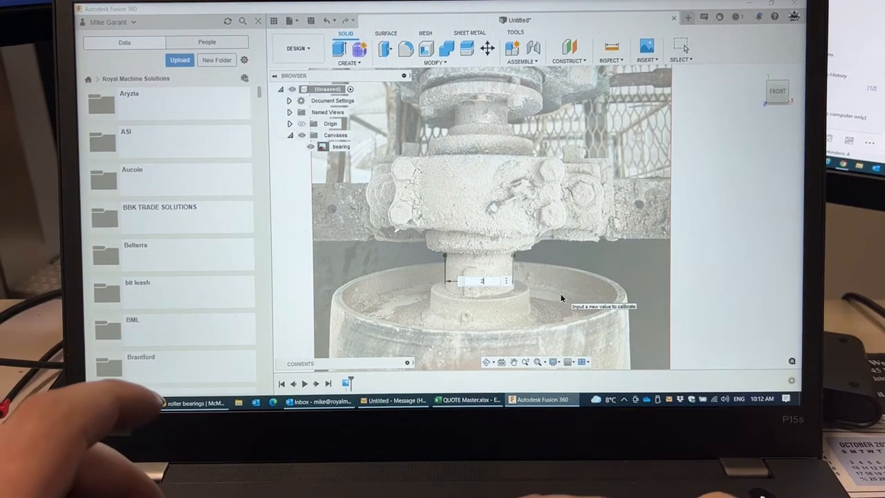
{"action": "type", "text": "2.93"}
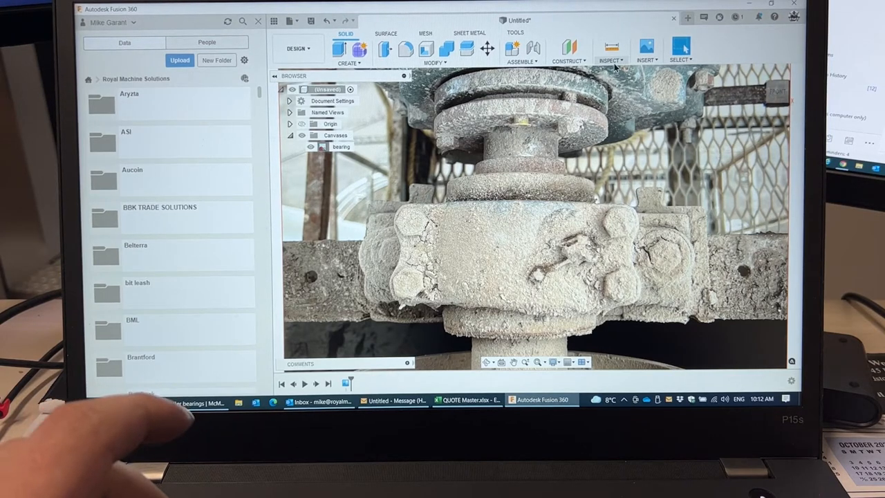
Measure the distance between the two bolt centres on the calibrated photo
{"action": "left_click", "coordinate": [610, 49]}
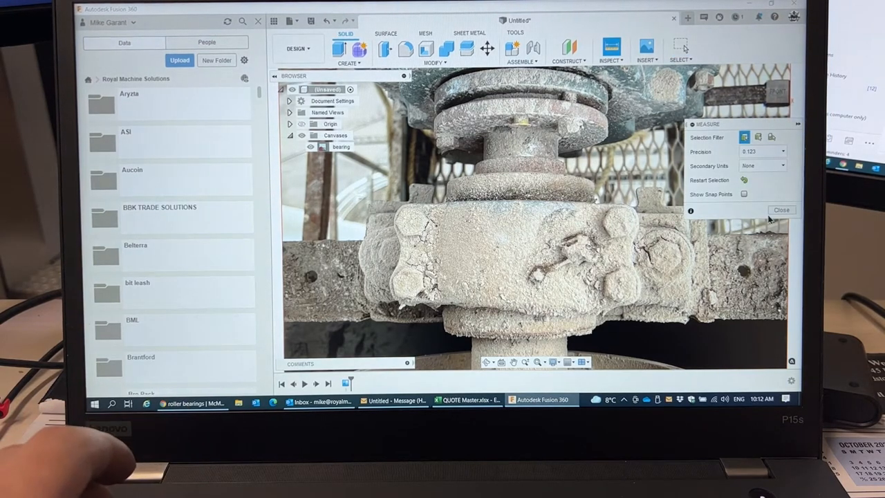
{"action": "left_click", "coordinate": [782, 210]}
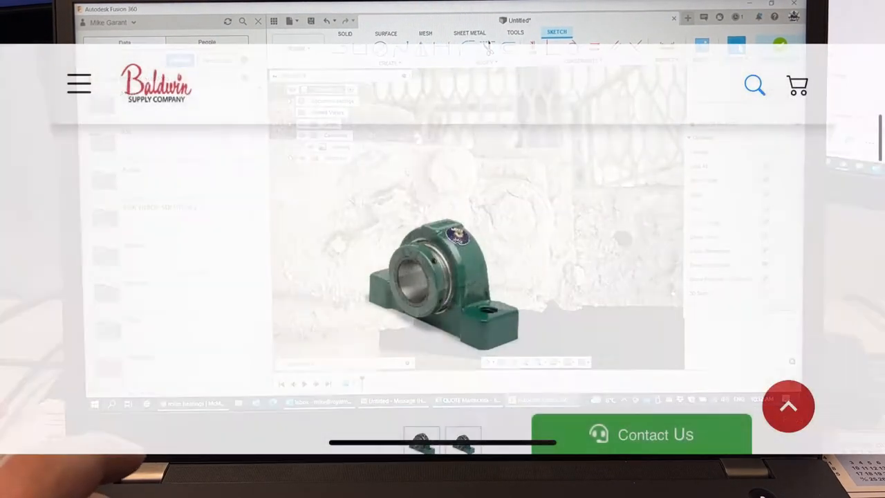
Scroll the Baldwin Supply Dodge 070285 listing to its 7.94–8.31 in bolt spacing
{"action": "scroll", "scroll_direction": "down", "scroll_amount": 3}
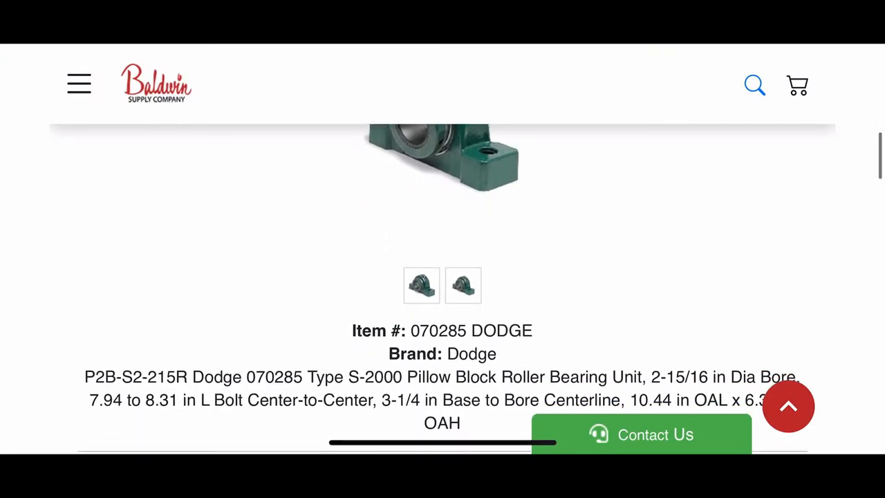
{"action": "scroll", "scroll_direction": "down", "scroll_amount": 3}
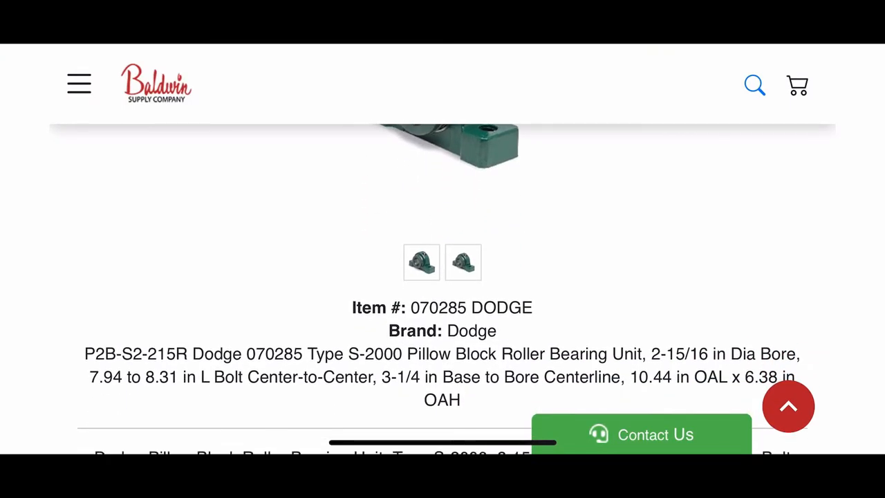